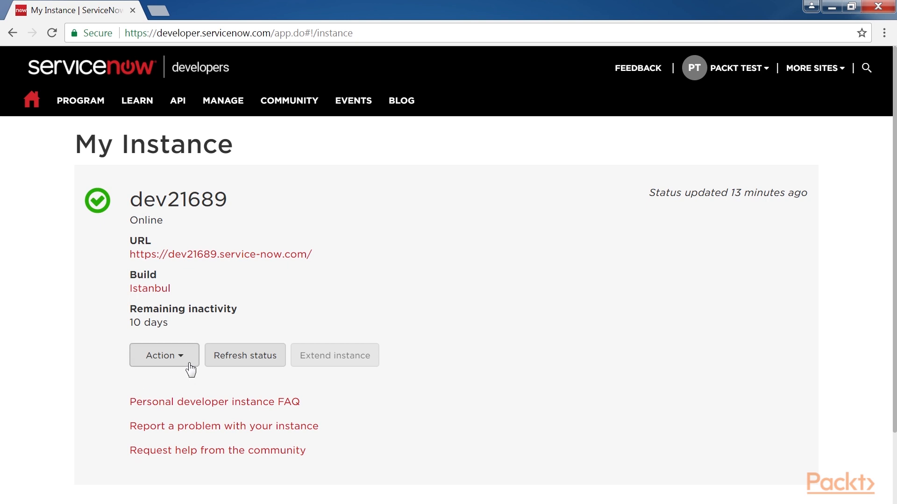
# Choose Activate plugin from the dev21689 instance's Action menu to list available plugins
pyautogui.click(163, 355)
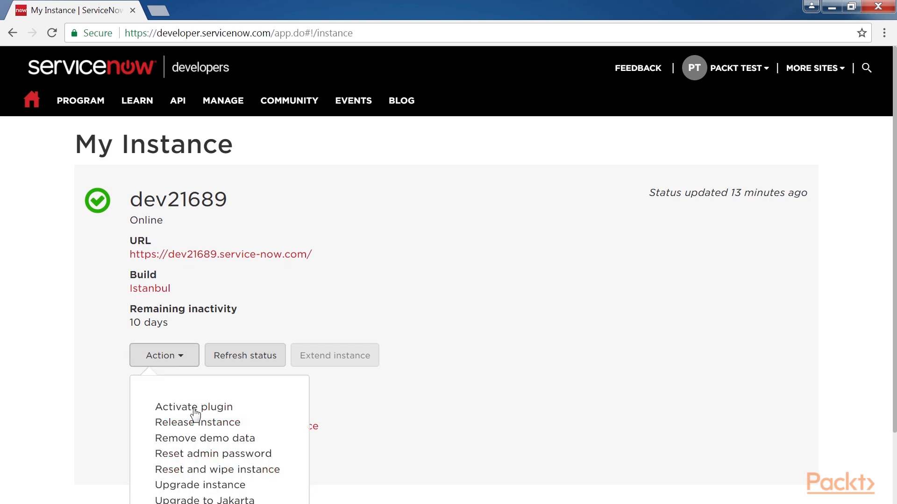
pyautogui.click(194, 406)
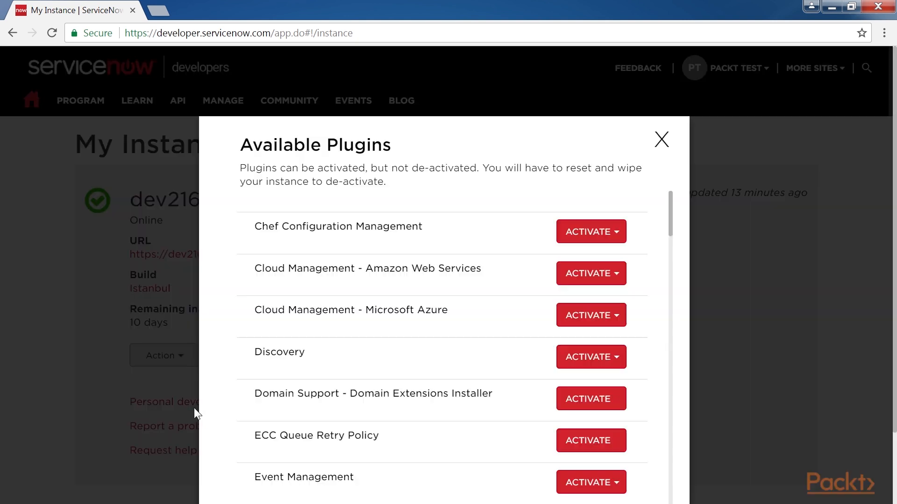
# Request activation of the Orchestration plugin from the Available Plugins list
pyautogui.scroll(-3)
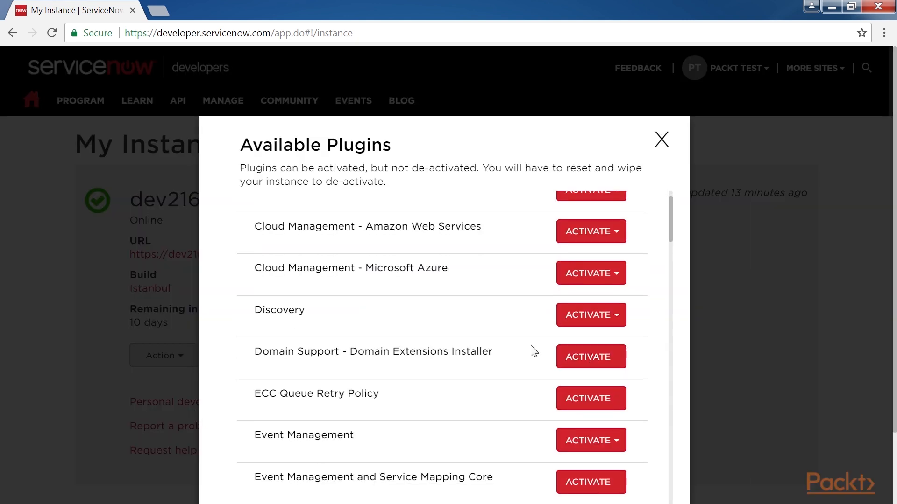
pyautogui.scroll(-3)
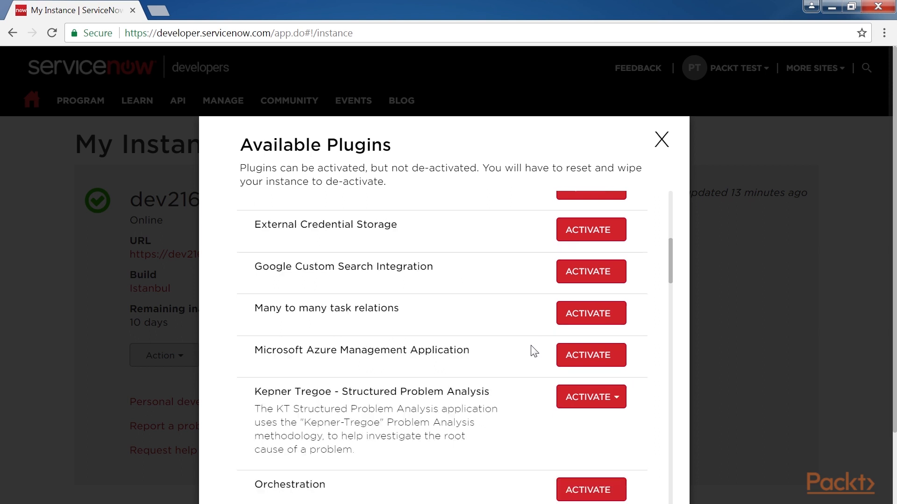
pyautogui.scroll(-3)
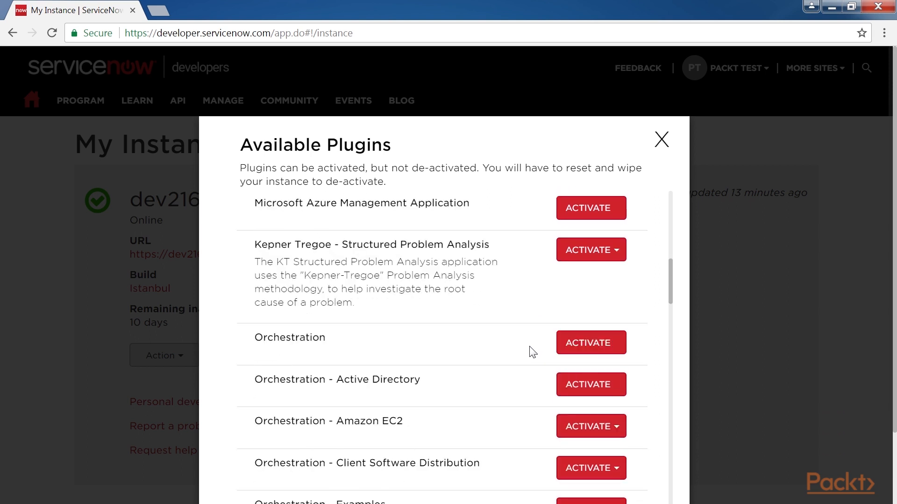
pyautogui.moveTo(599, 365)
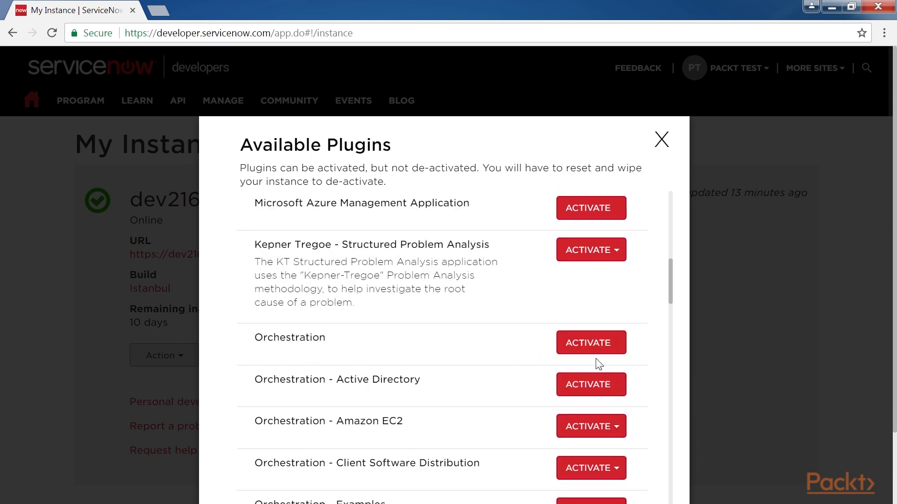
pyautogui.moveTo(590, 384)
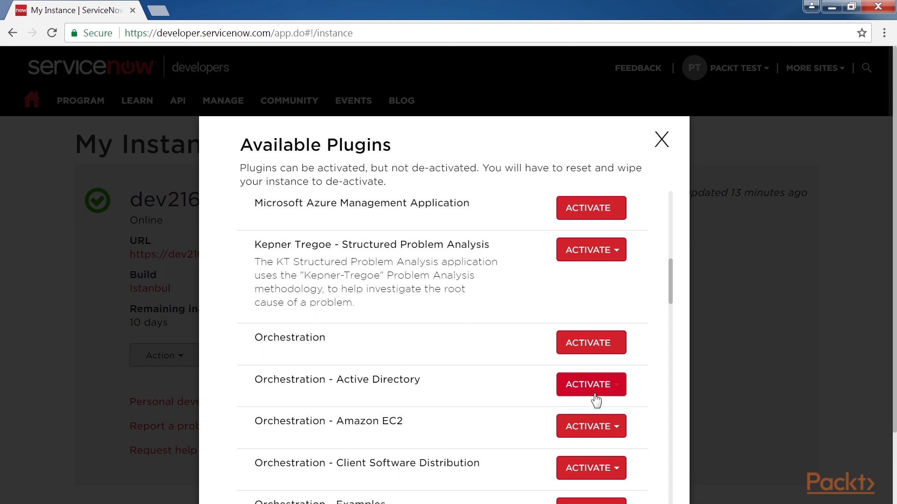
pyautogui.moveTo(605, 355)
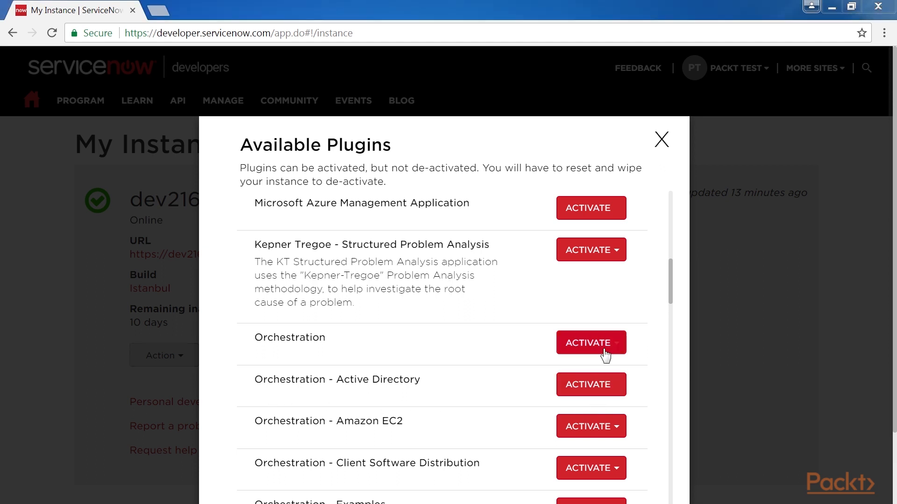
pyautogui.click(590, 343)
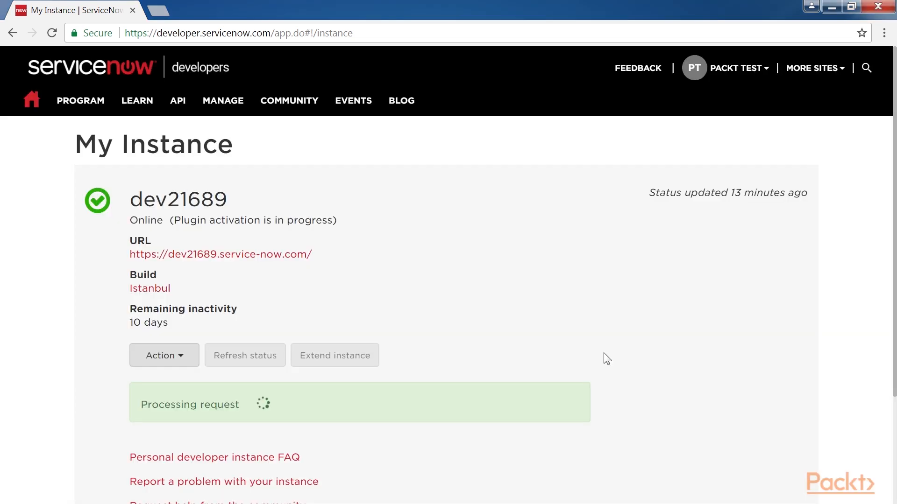